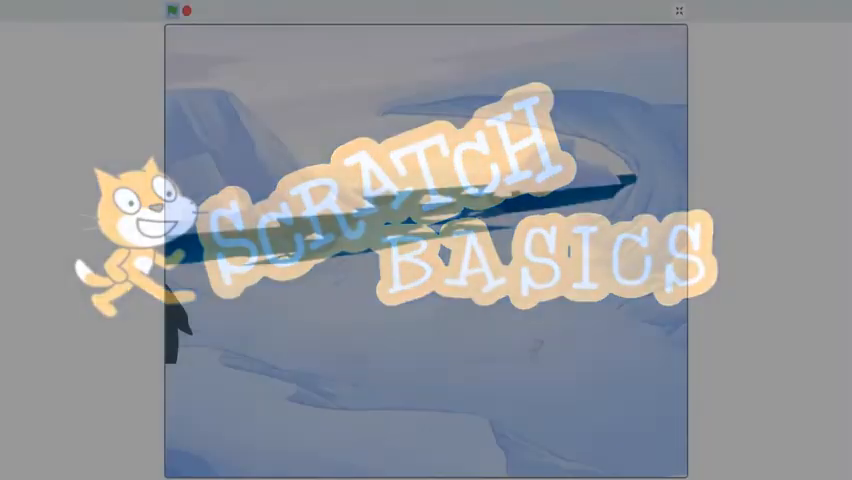
Create a new project and add the Penguin sprite from the sprite library
{"action": "left_click", "coordinate": [170, 12]}
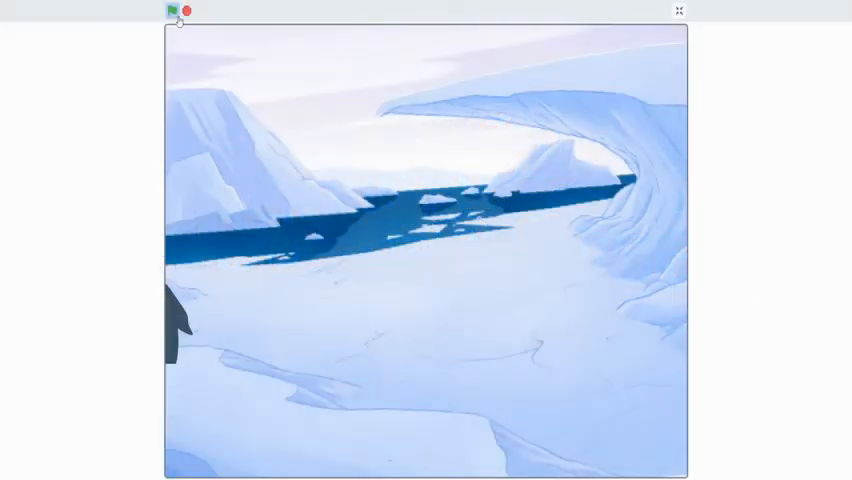
{"action": "left_click", "coordinate": [168, 10]}
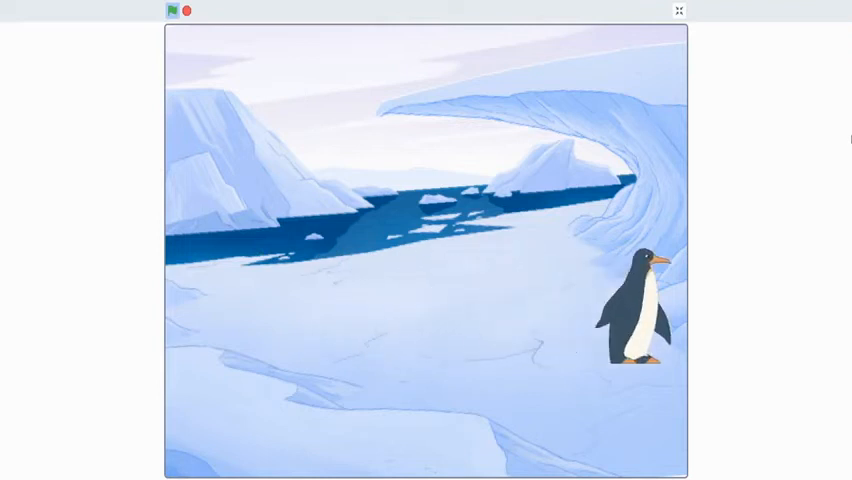
{"action": "left_click", "coordinate": [680, 10]}
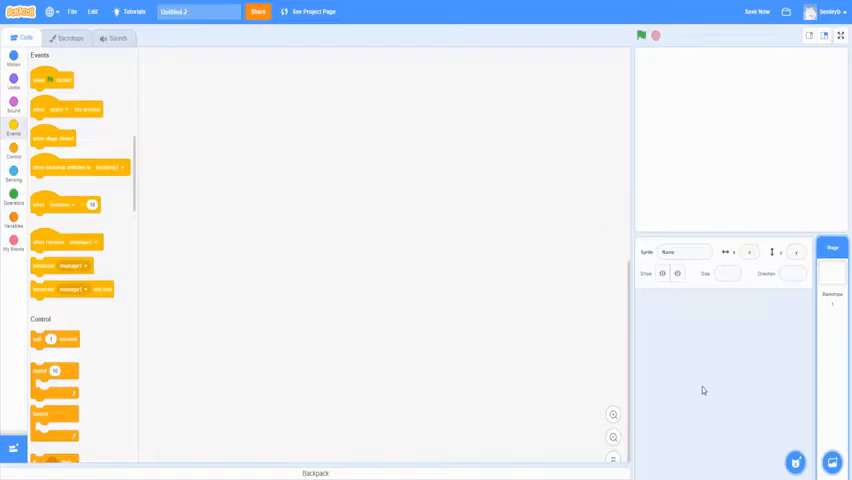
{"action": "left_click", "coordinate": [796, 462]}
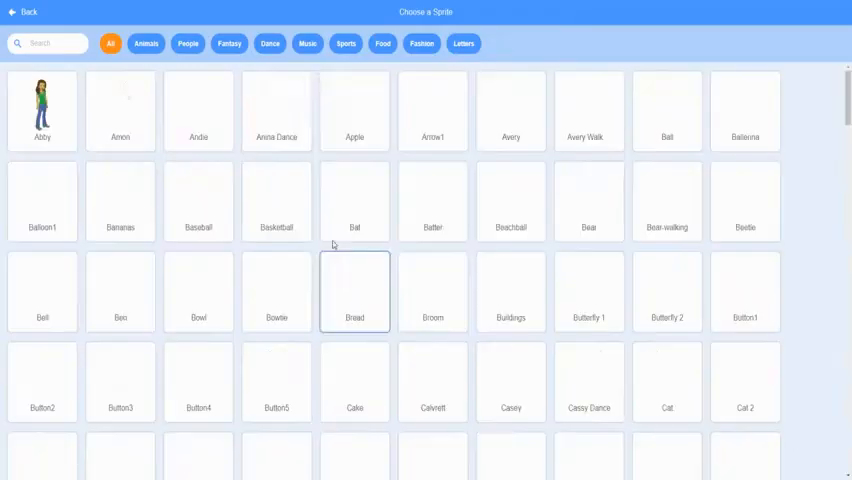
{"action": "type", "text": "all"}
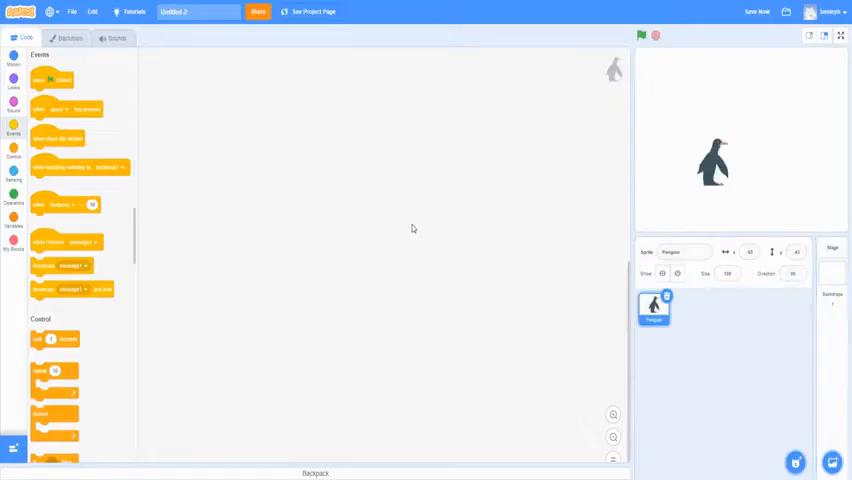
Build a green-flag forever loop: if right arrow pressed, point in direction 90 and move 10 steps
{"action": "left_click", "coordinate": [12, 62]}
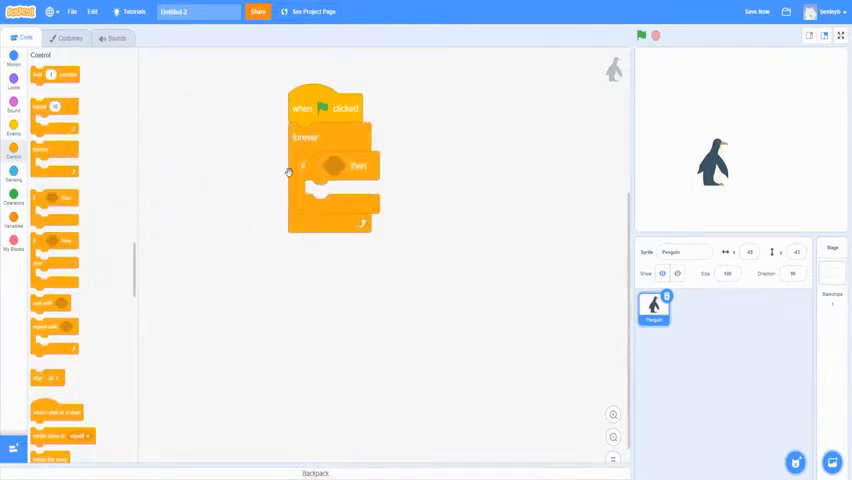
{"action": "left_click", "coordinate": [14, 172]}
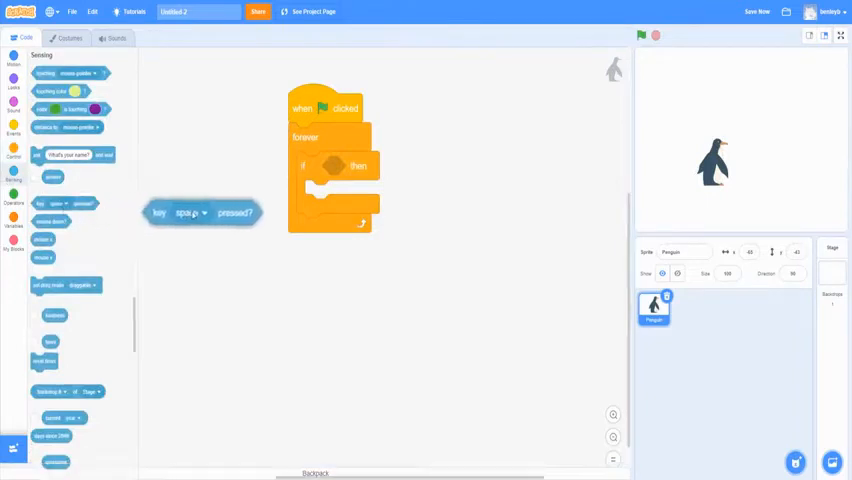
{"action": "left_click_drag", "start_coordinate": [200, 212], "coordinate": [356, 168]}
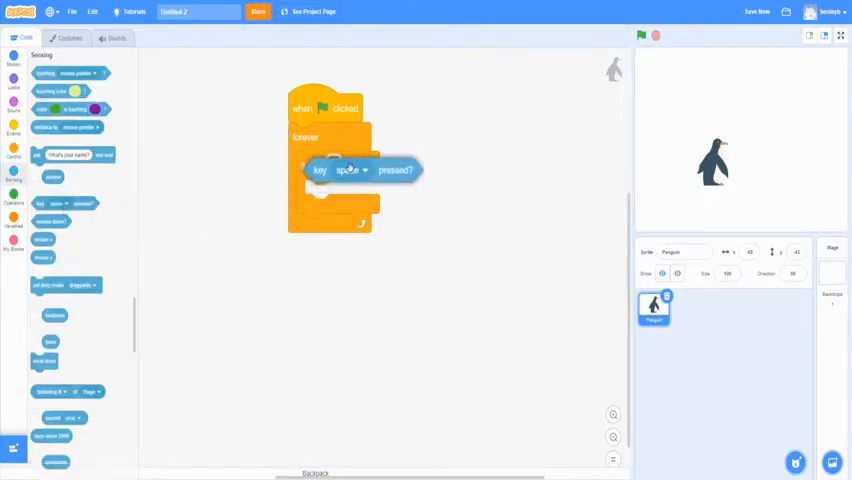
{"action": "left_click", "coordinate": [350, 170]}
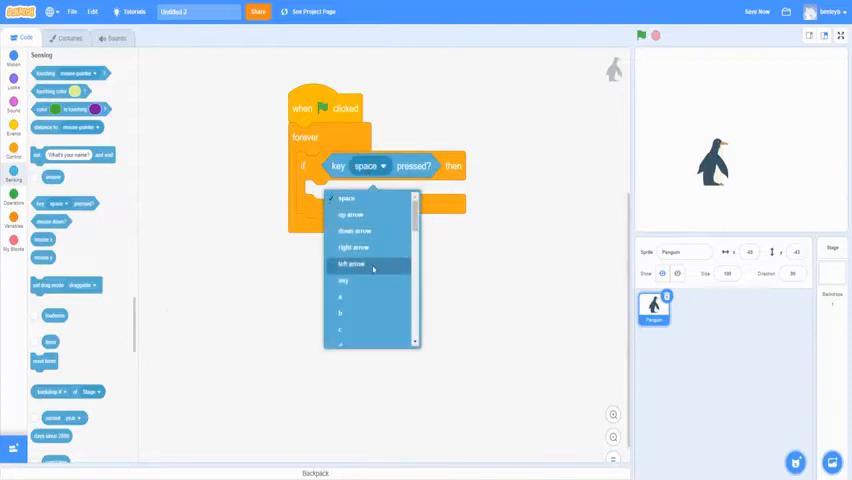
{"action": "left_click", "coordinate": [352, 246]}
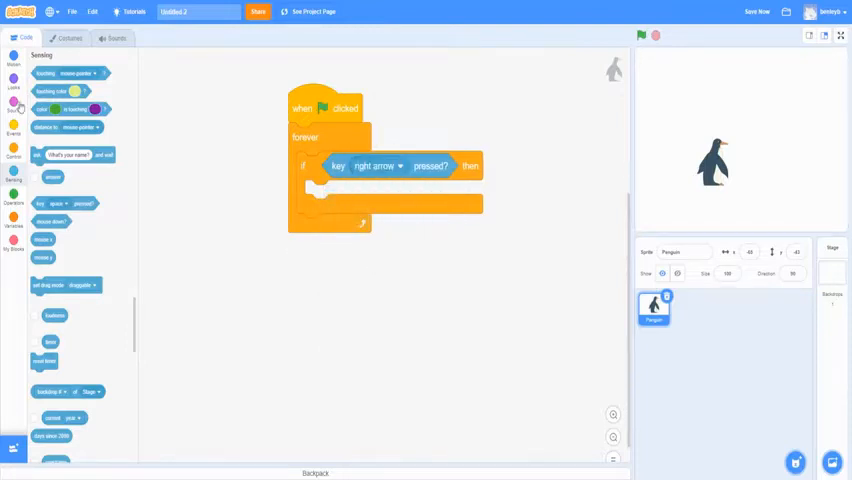
{"action": "left_click", "coordinate": [12, 64]}
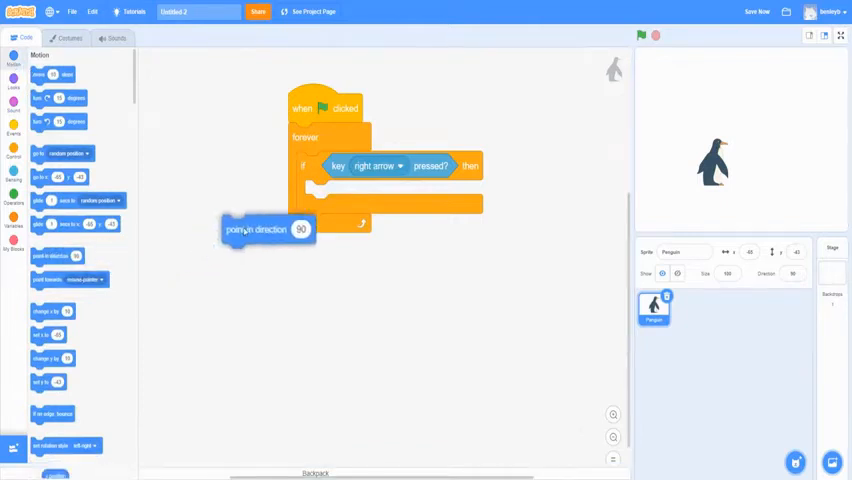
{"action": "left_click_drag", "start_coordinate": [256, 230], "coordinate": [350, 200]}
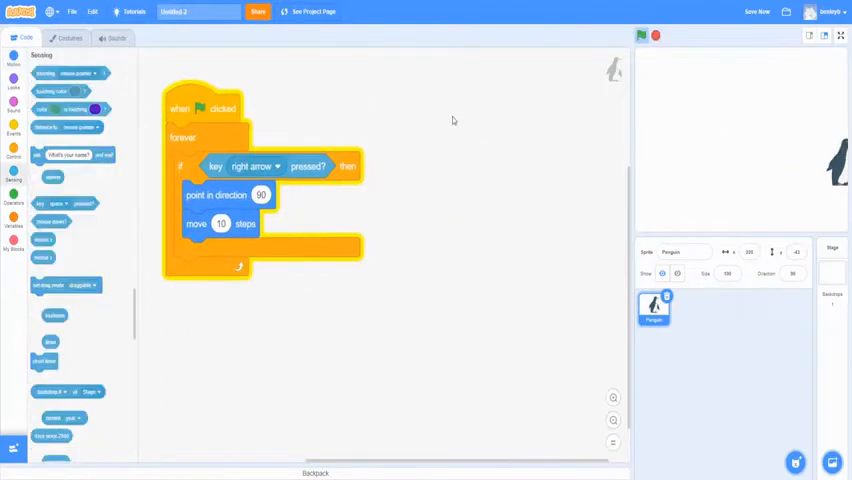
{"action": "mouse_move", "coordinate": [258, 144]}
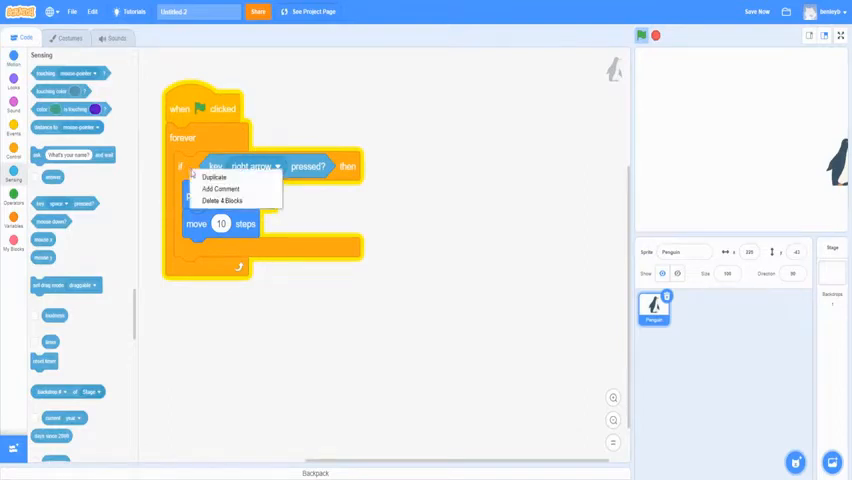
Duplicate the if block below for the left arrow with direction -90, then run the project on the icy backdrop
{"action": "left_click", "coordinate": [214, 176]}
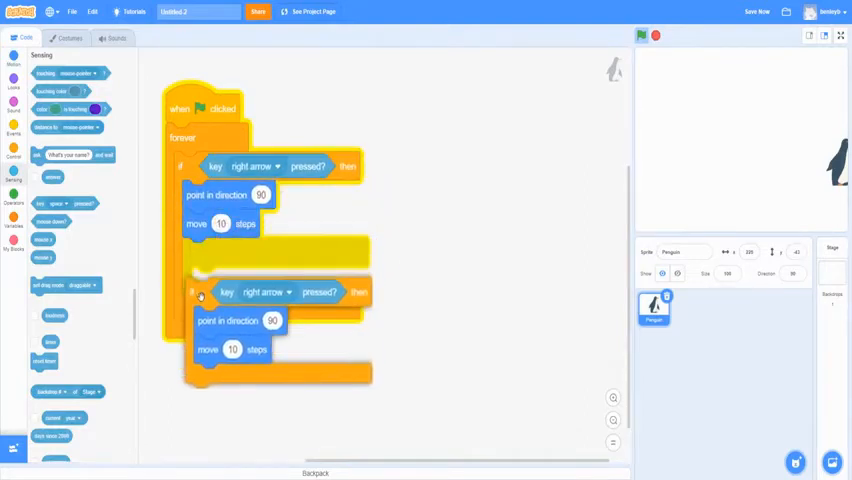
{"action": "left_click_drag", "start_coordinate": [200, 292], "coordinate": [212, 270]}
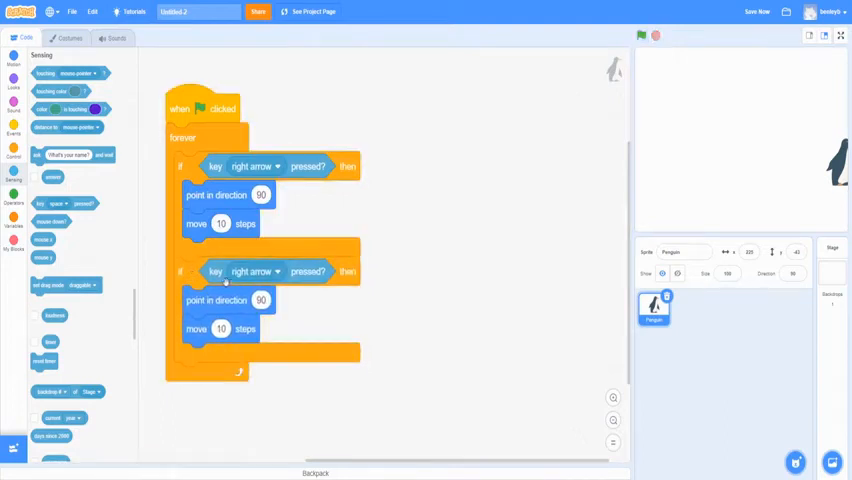
{"action": "left_click", "coordinate": [280, 272]}
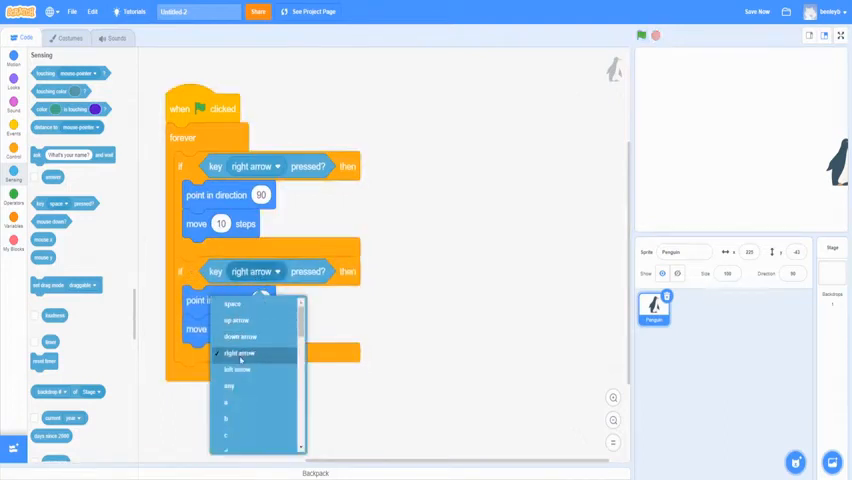
{"action": "left_click", "coordinate": [240, 352]}
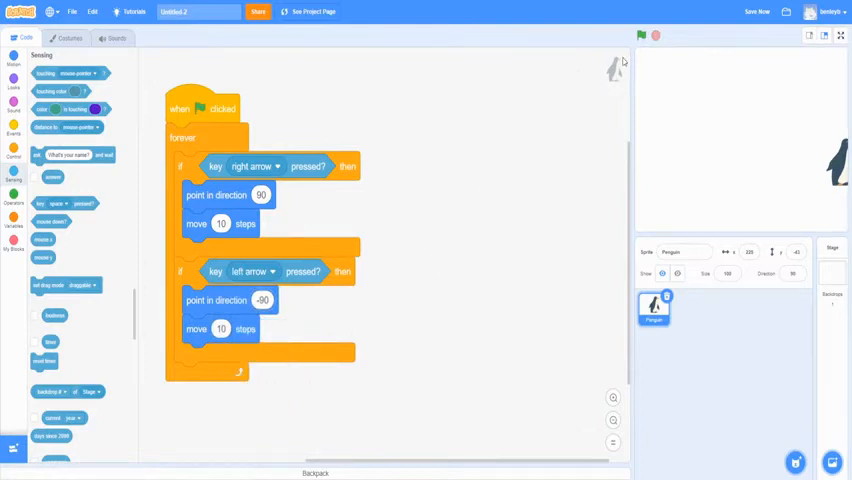
{"action": "left_click", "coordinate": [640, 36]}
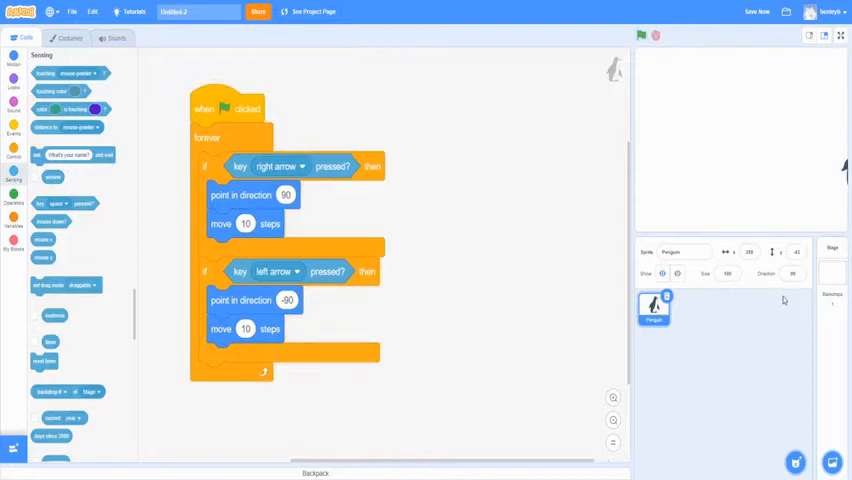
{"action": "left_click", "coordinate": [792, 274]}
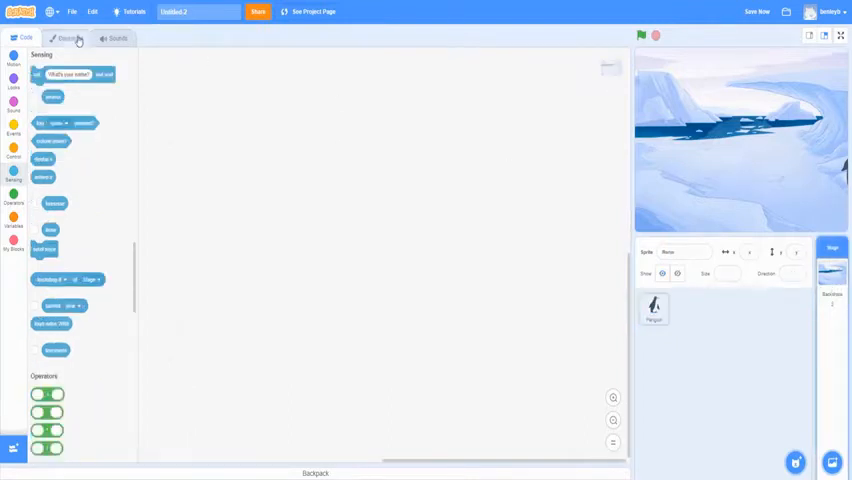
Convert and resize the Arctic backdrop in the editor, then select the penguin's scripts
{"action": "left_click", "coordinate": [68, 38]}
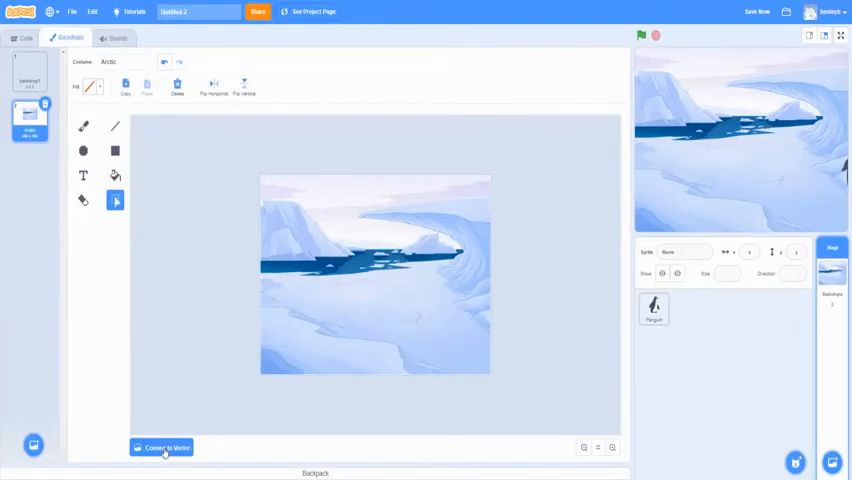
{"action": "left_click", "coordinate": [160, 448]}
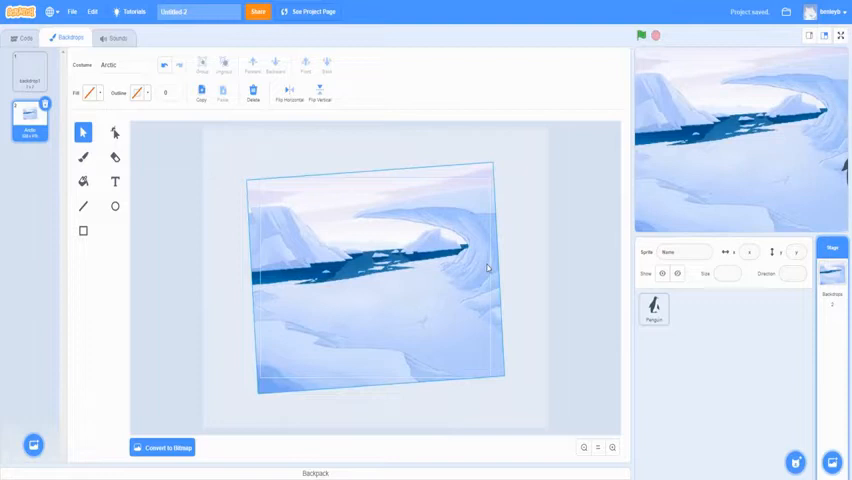
{"action": "left_click", "coordinate": [24, 38]}
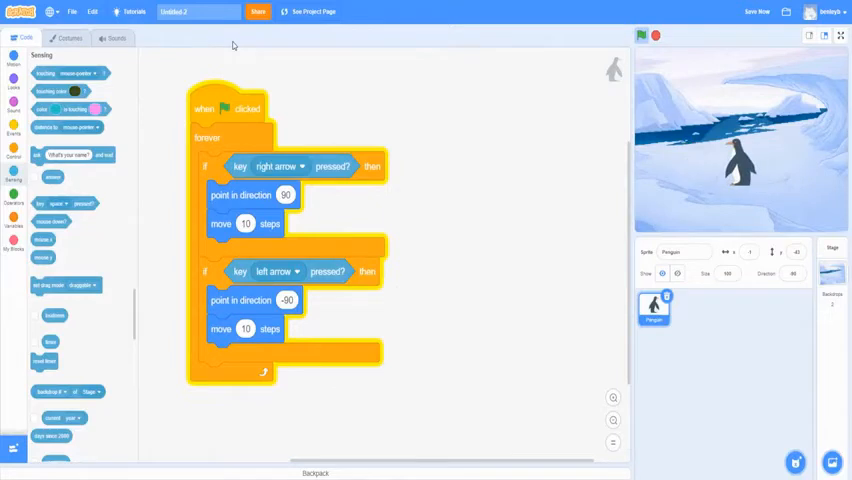
Review the penguin's costumes and add a next costume block after moving right
{"action": "left_click", "coordinate": [70, 38]}
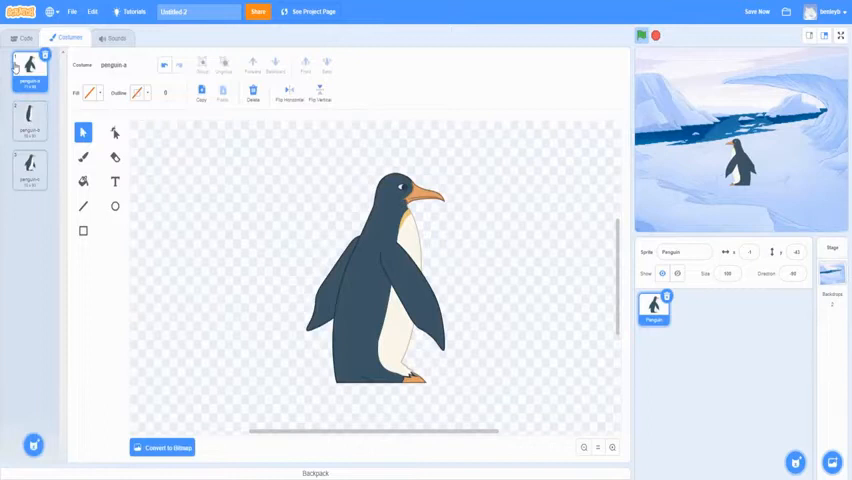
{"action": "left_click", "coordinate": [24, 38]}
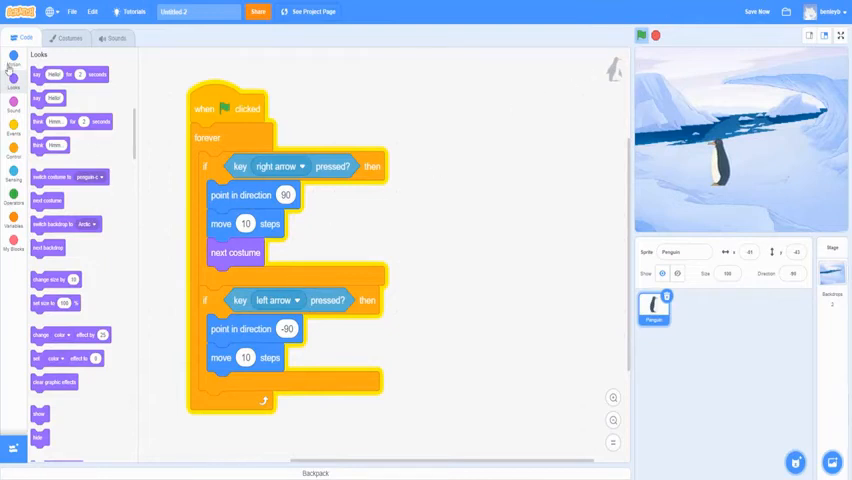
Add a glide 1 secs block to the left-arrow branch with x set to -250 and test it
{"action": "left_click", "coordinate": [12, 66]}
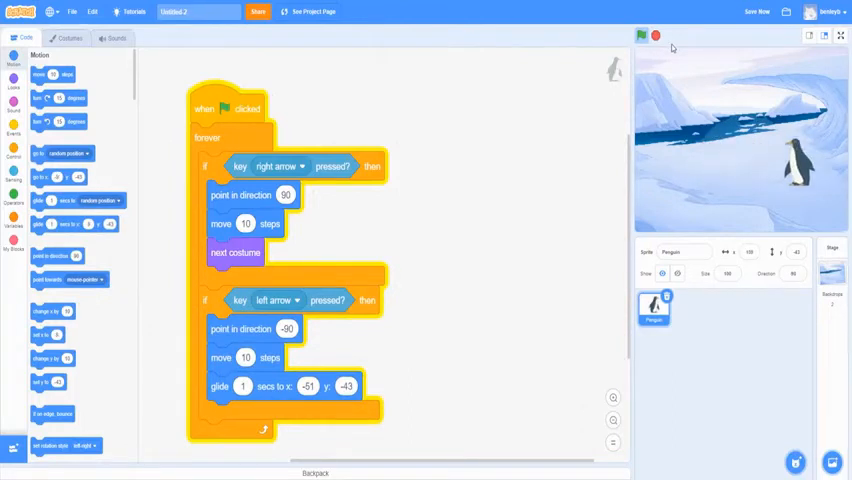
{"action": "left_click", "coordinate": [640, 36]}
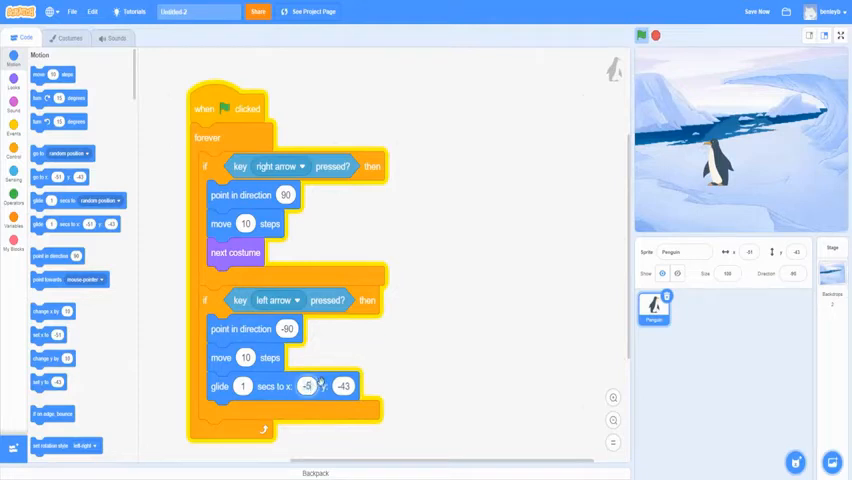
{"action": "left_click", "coordinate": [308, 386]}
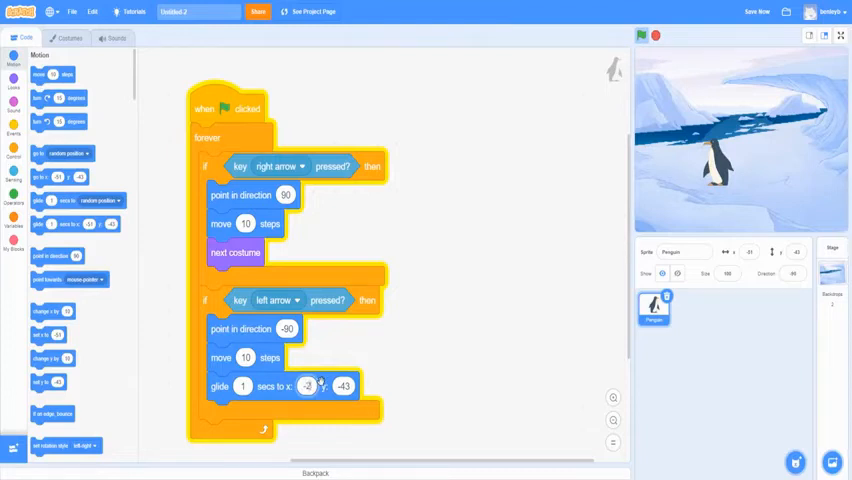
{"action": "type", "text": "-250"}
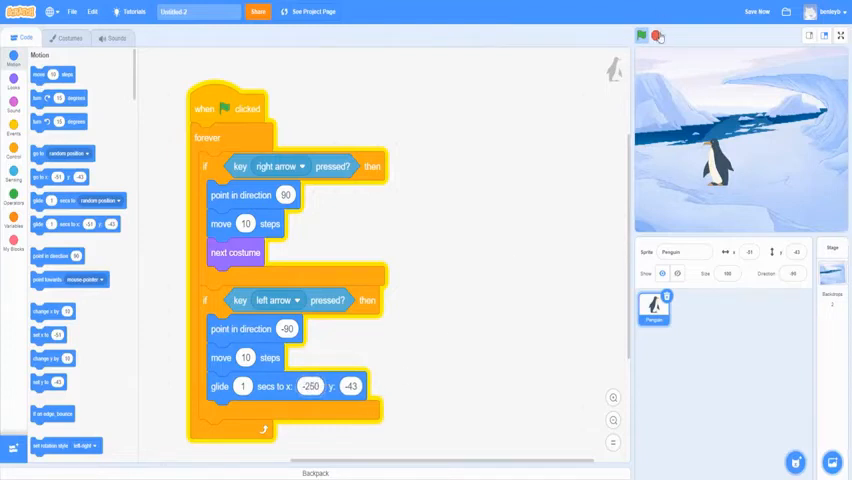
{"action": "left_click", "coordinate": [640, 36]}
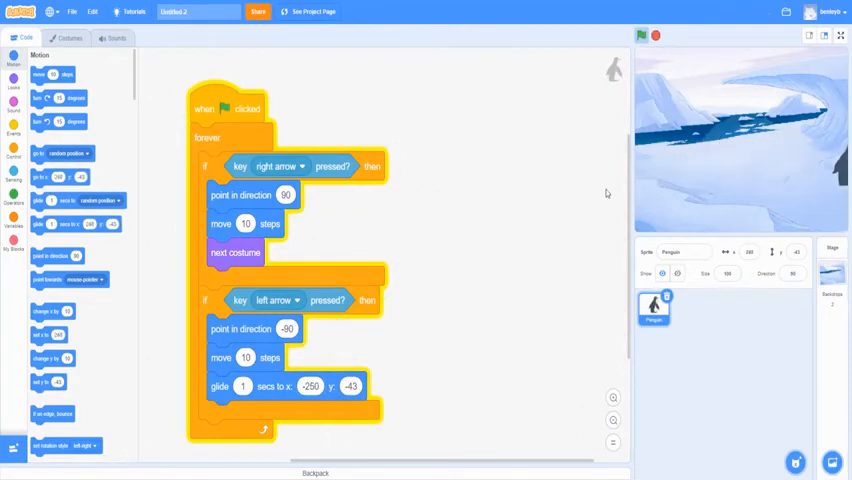
{"action": "left_click", "coordinate": [640, 36]}
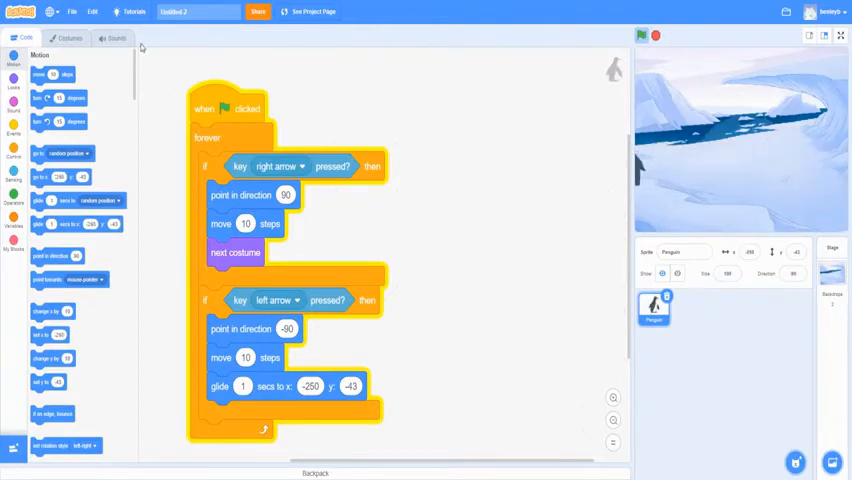
Apply the Quieter effect to the snow sound in the penguin's Sounds
{"action": "left_click", "coordinate": [112, 38]}
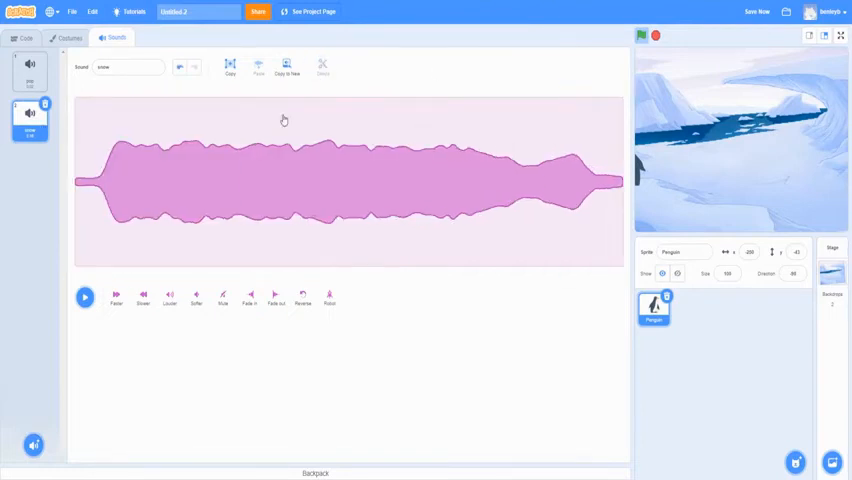
{"action": "left_click", "coordinate": [196, 296]}
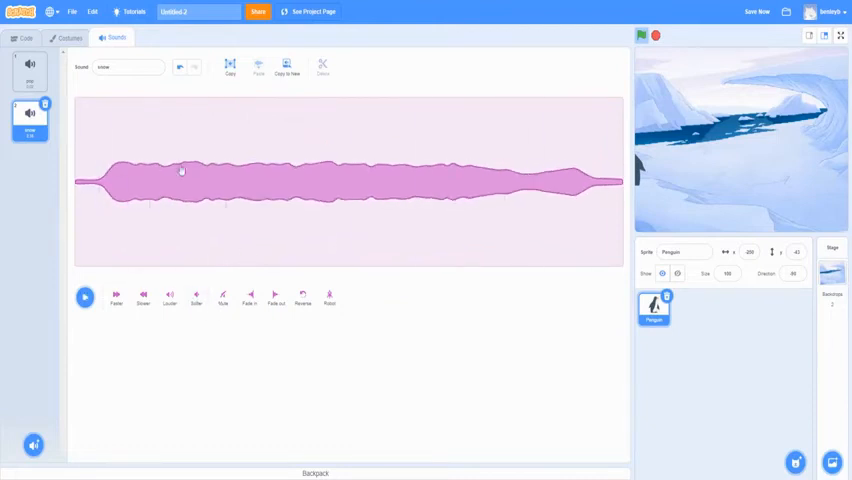
{"action": "left_click", "coordinate": [24, 38]}
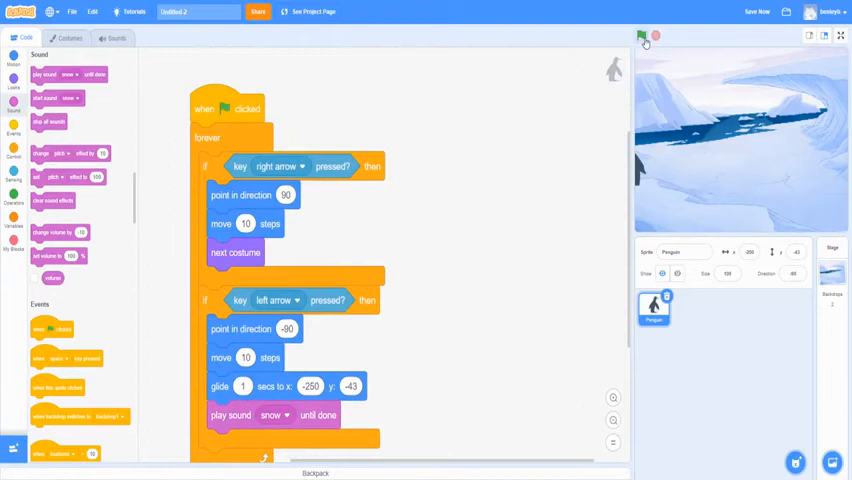
Place play sound snow until done first in the left-arrow branch and run the project
{"action": "left_click", "coordinate": [640, 36]}
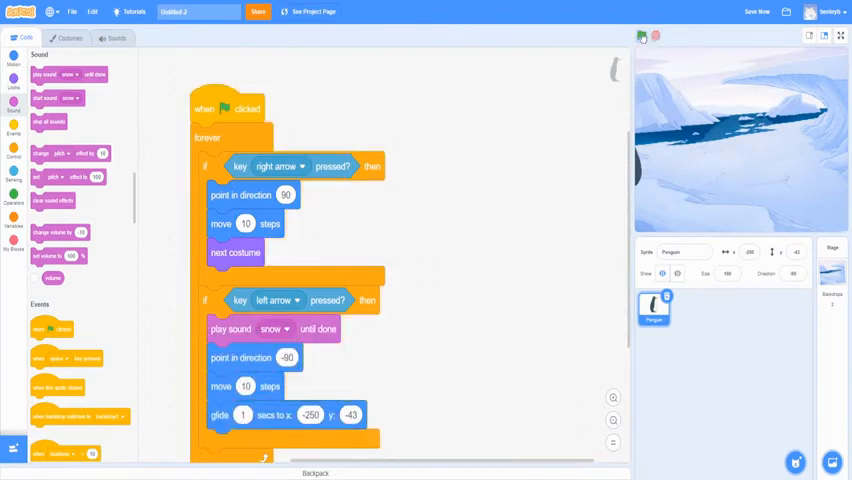
{"action": "left_click", "coordinate": [640, 36]}
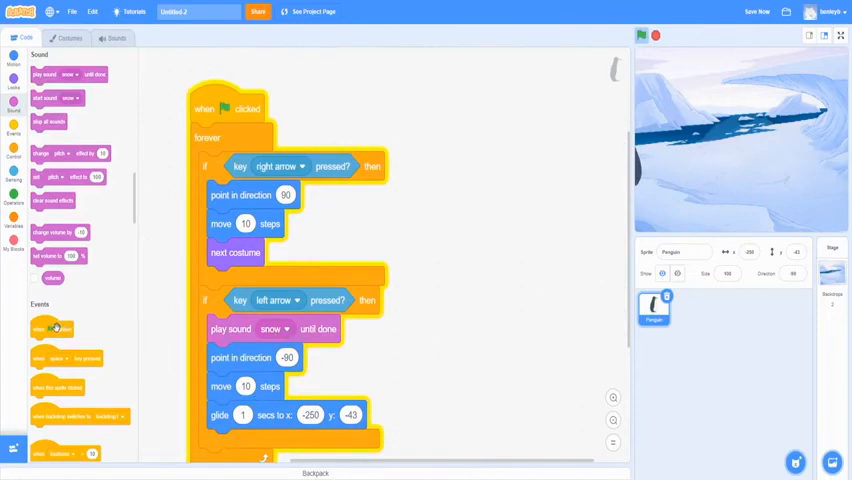
Build a second green-flag forever loop playing snow sound when left arrow pressed, then run full screen
{"action": "left_click_drag", "start_coordinate": [52, 328], "coordinate": [504, 136]}
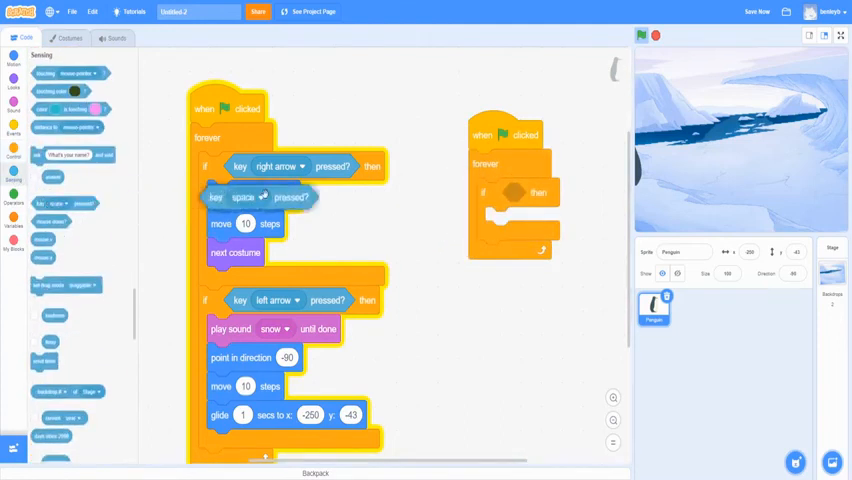
{"action": "left_click", "coordinate": [548, 192]}
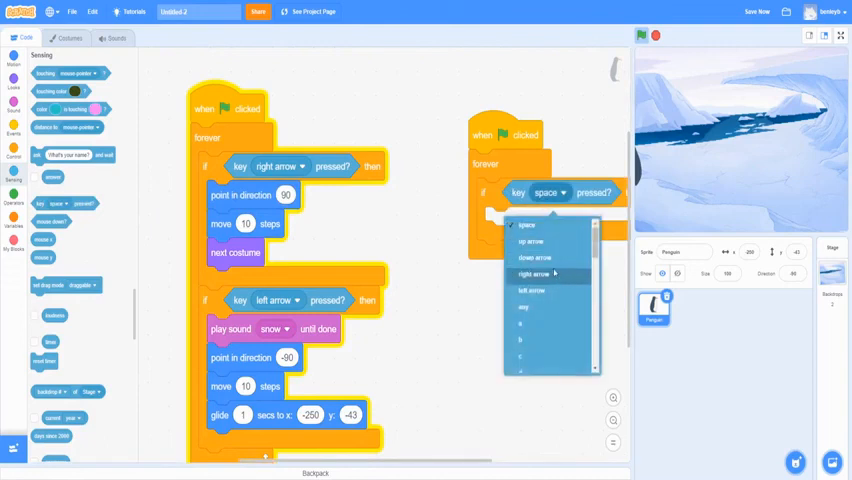
{"action": "left_click", "coordinate": [532, 292]}
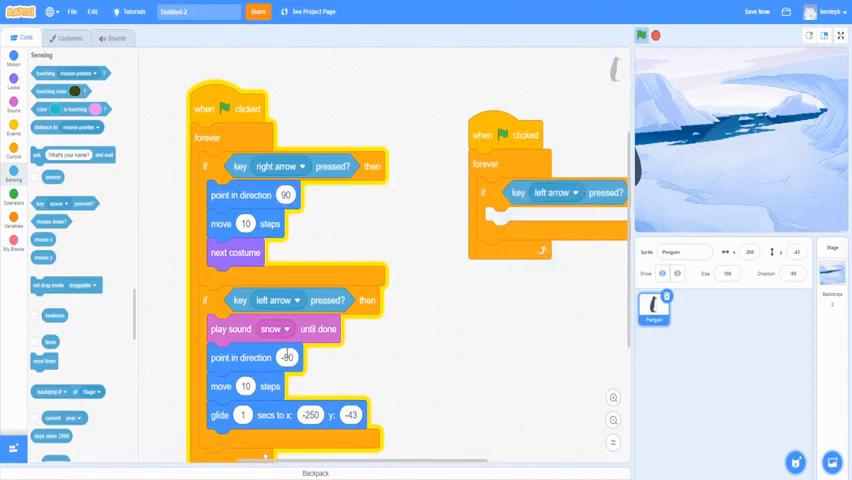
{"action": "left_click_drag", "start_coordinate": [230, 328], "coordinate": [390, 348]}
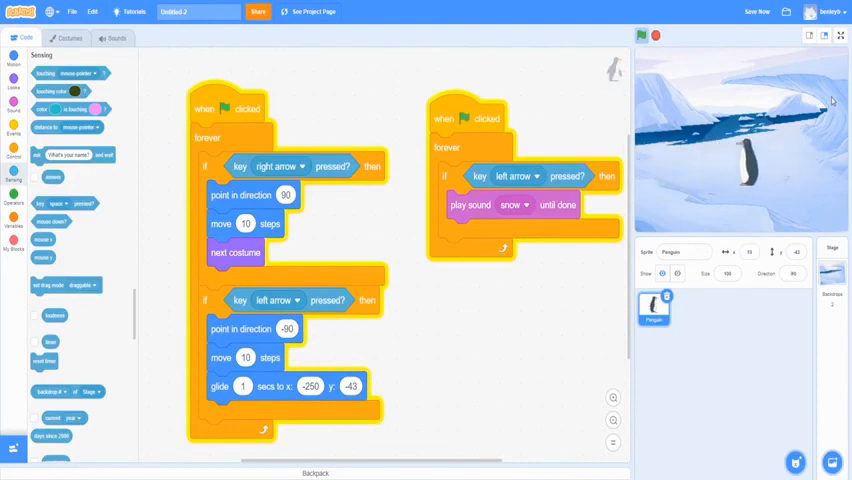
{"action": "left_click", "coordinate": [640, 36]}
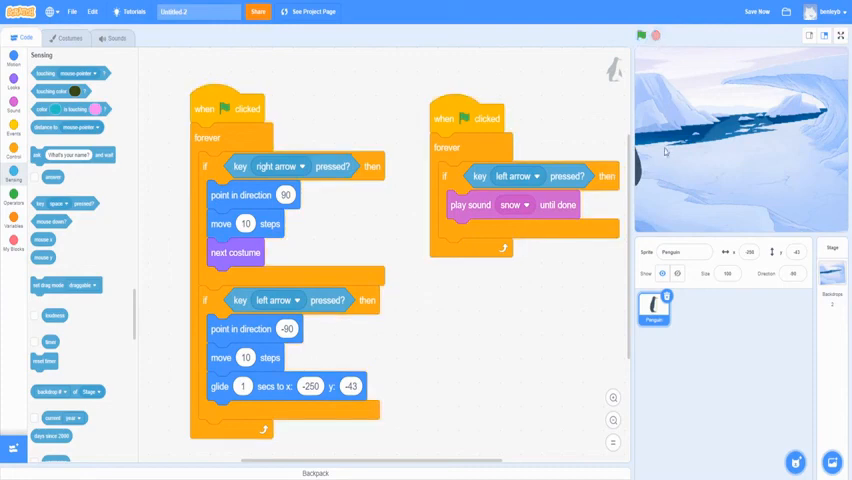
{"action": "left_click", "coordinate": [848, 36]}
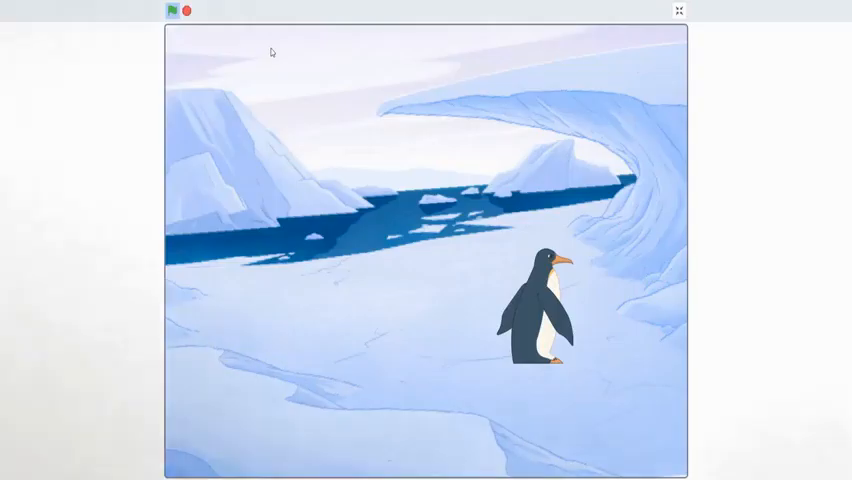